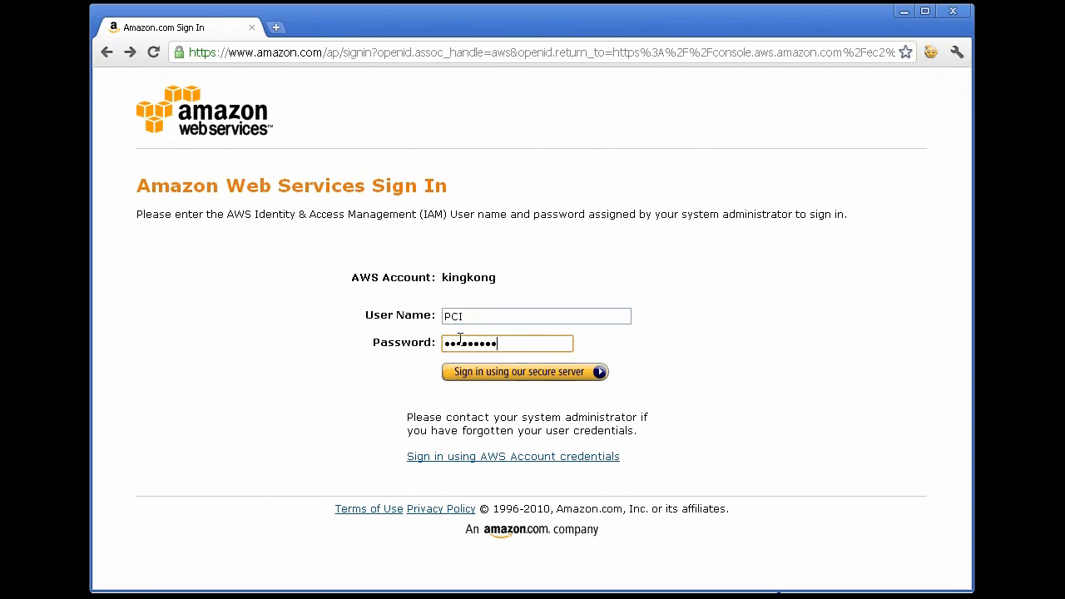
Submit the IAM credentials for user PCI and land on the EC2 Console Dashboard
{"action": "left_click", "coordinate": [524, 371]}
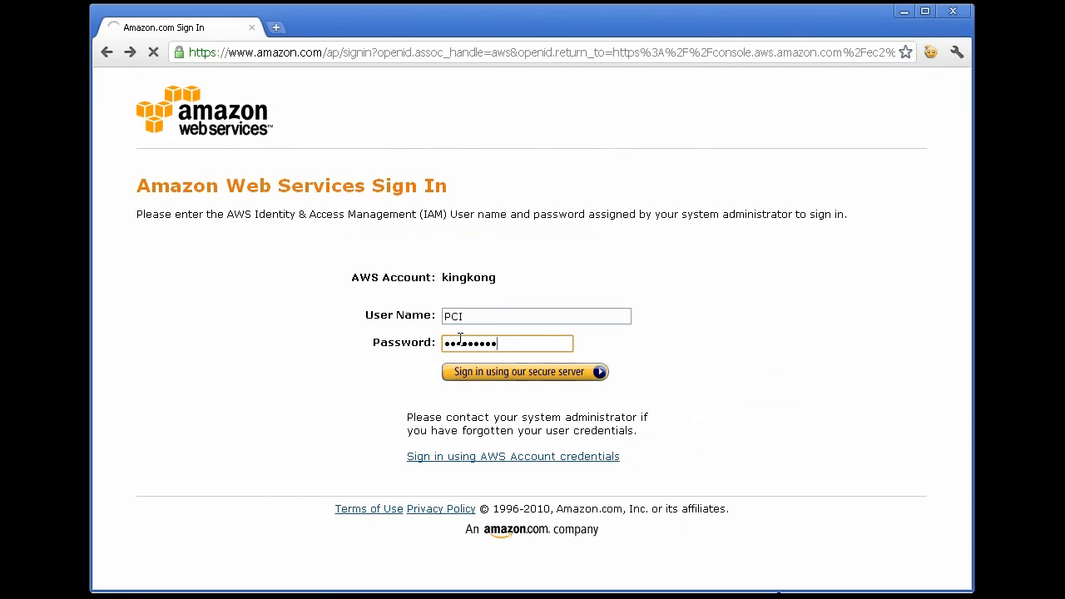
{"action": "left_click", "coordinate": [524, 371]}
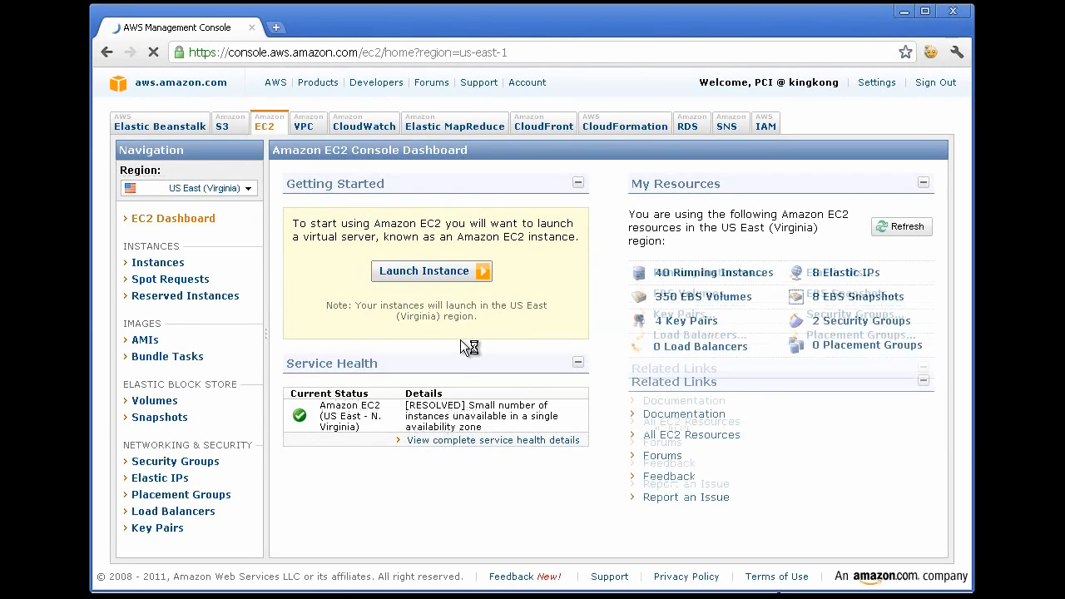
Show My Instances and scroll through the running PCI License Server, AGS and GXL_pnode machines
{"action": "left_click", "coordinate": [156, 263]}
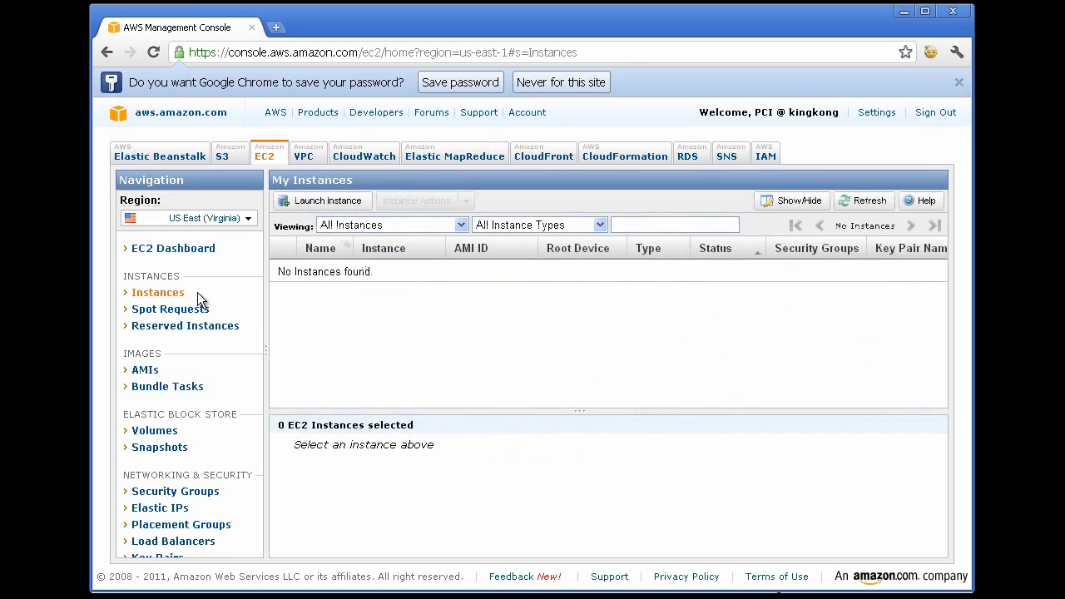
{"action": "left_click", "coordinate": [861, 200]}
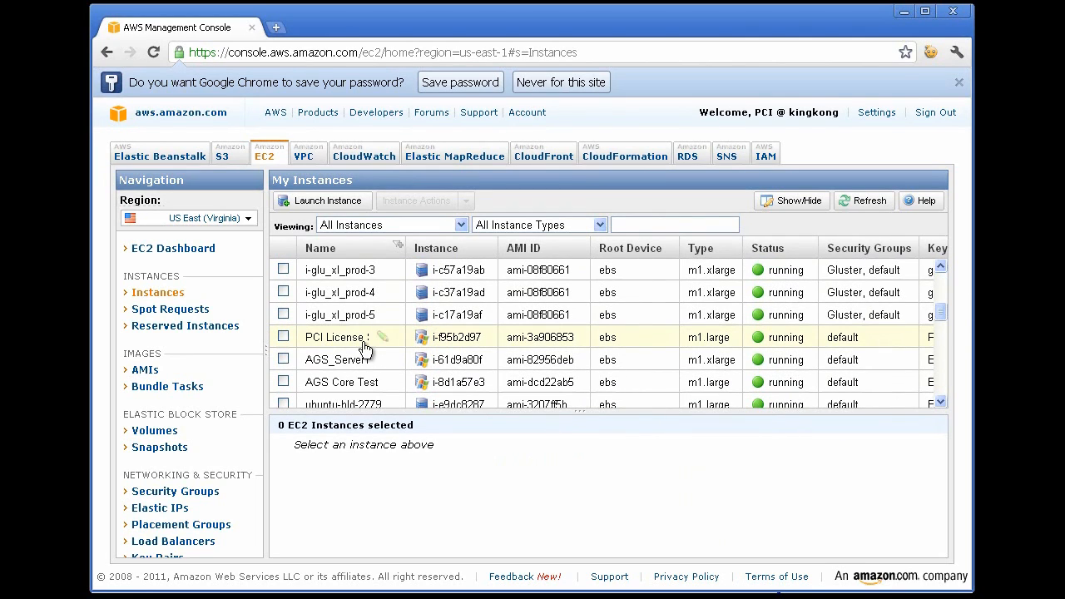
{"action": "mouse_move", "coordinate": [356, 346]}
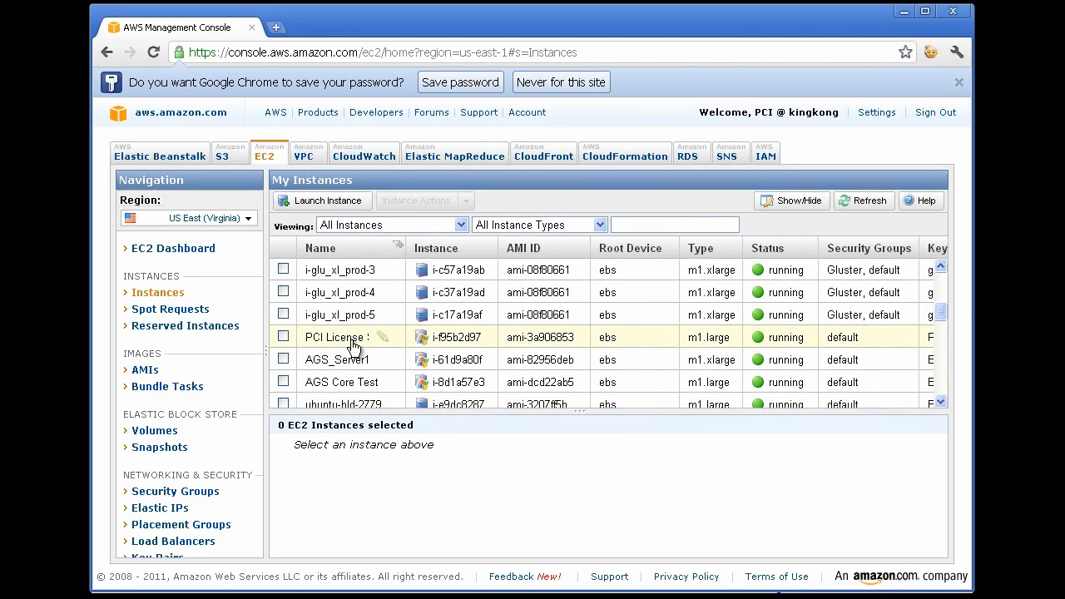
{"action": "scroll", "scroll_direction": "down", "scroll_amount": 3}
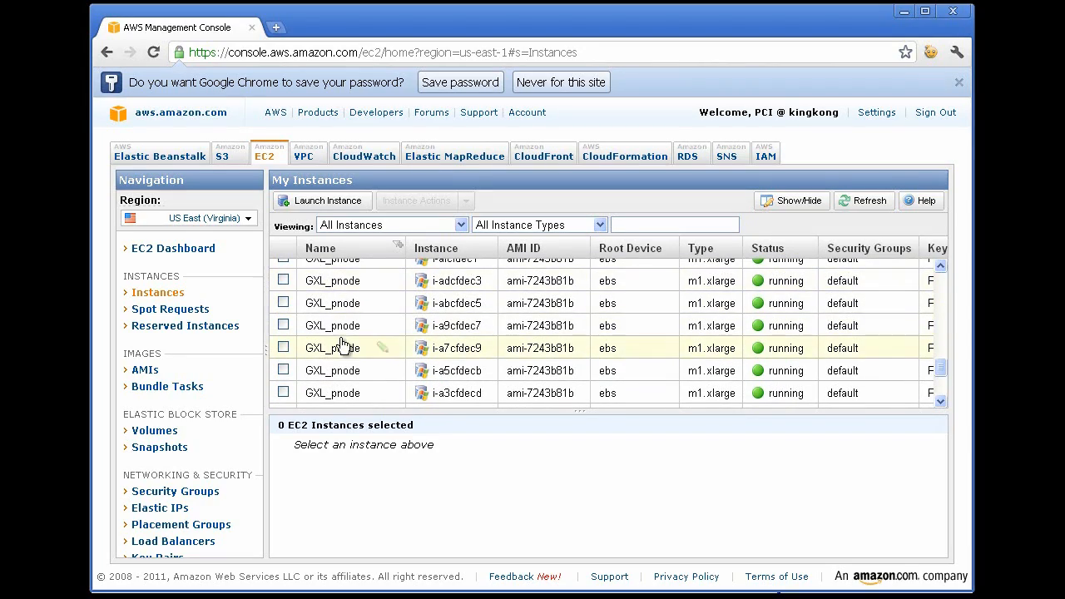
{"action": "mouse_move", "coordinate": [349, 344]}
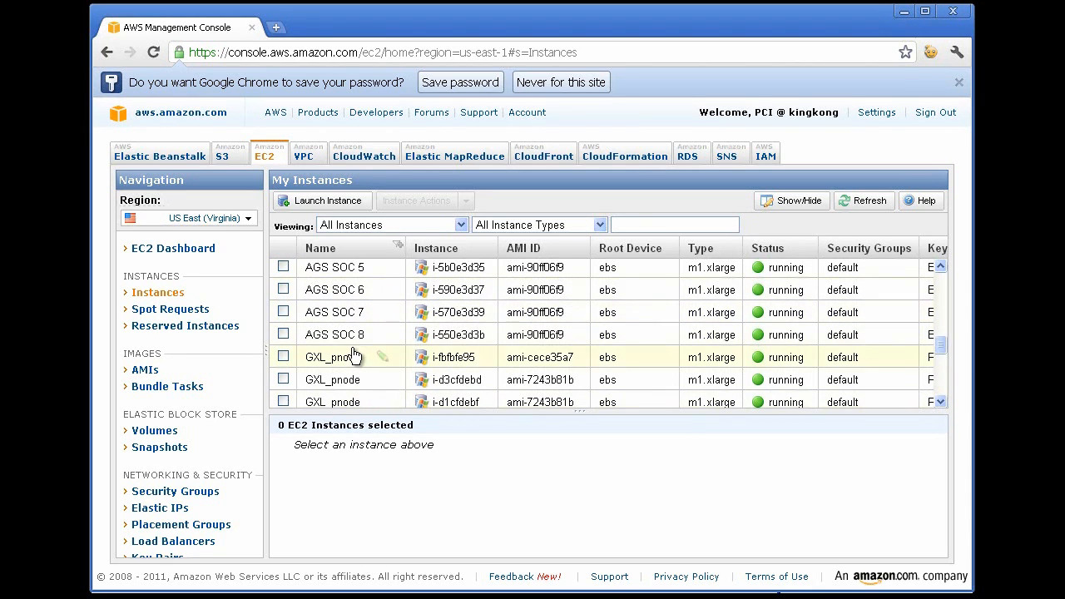
{"action": "scroll", "scroll_direction": "down", "scroll_amount": 3}
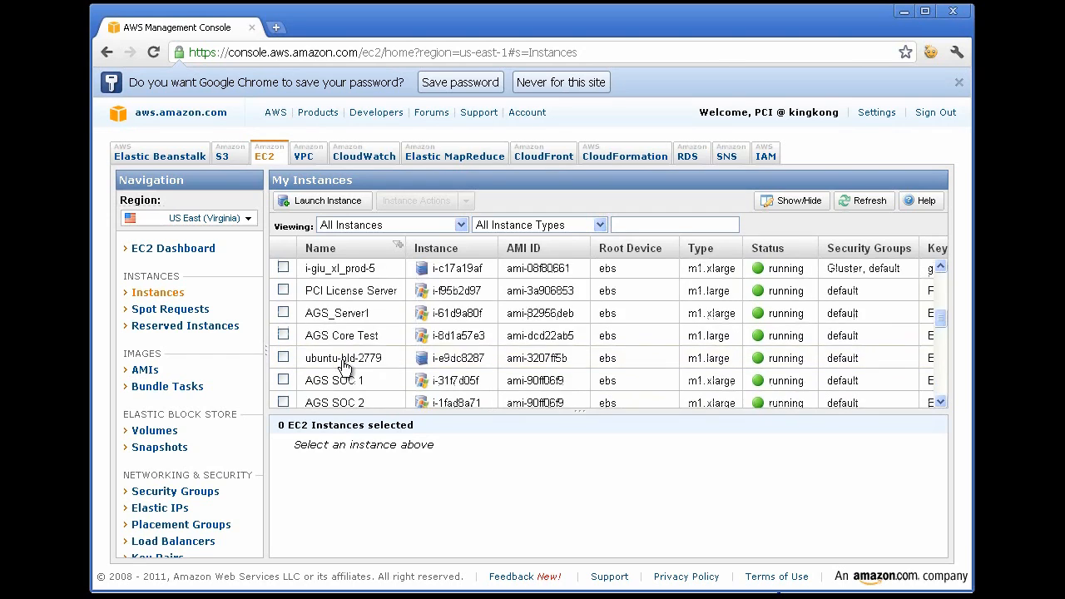
Connect to the PCI License Server instance and download its Remote Desktop shortcut file
{"action": "left_click", "coordinate": [343, 356]}
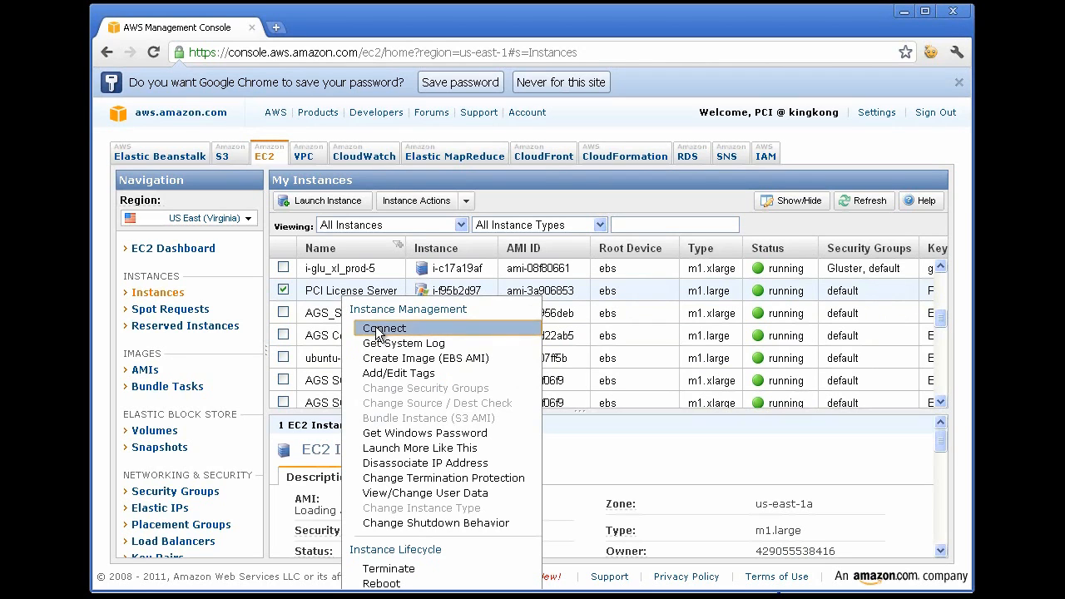
{"action": "left_click", "coordinate": [382, 328]}
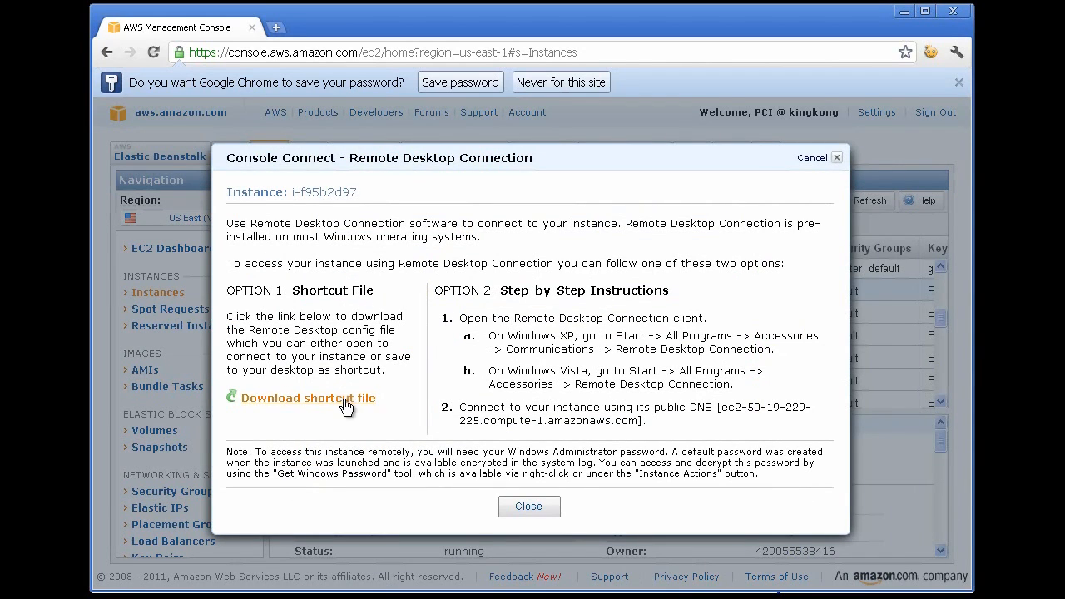
{"action": "left_click", "coordinate": [306, 398]}
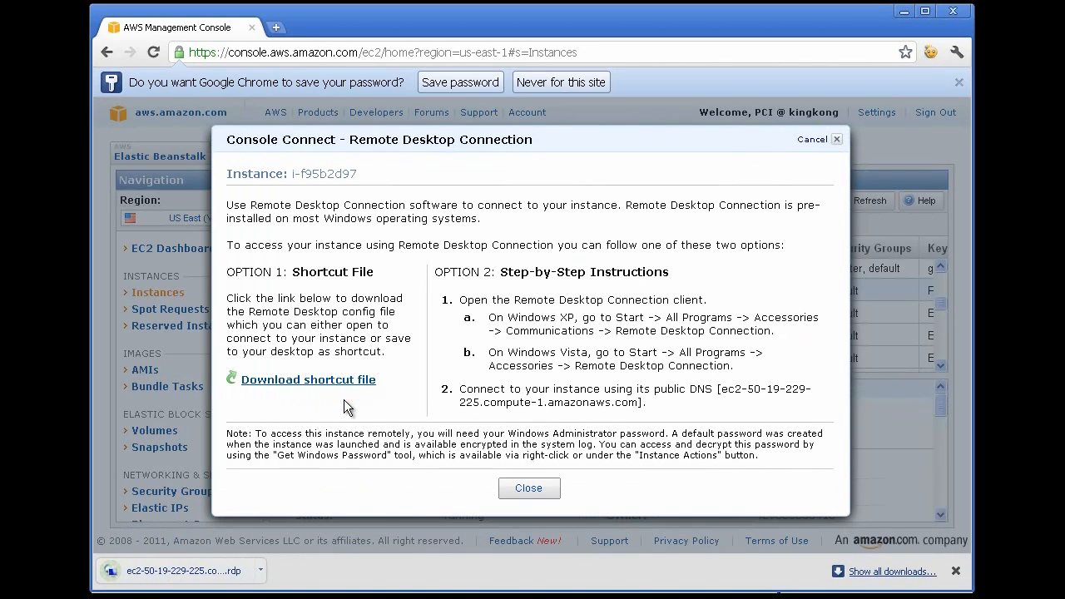
{"action": "mouse_move", "coordinate": [719, 390]}
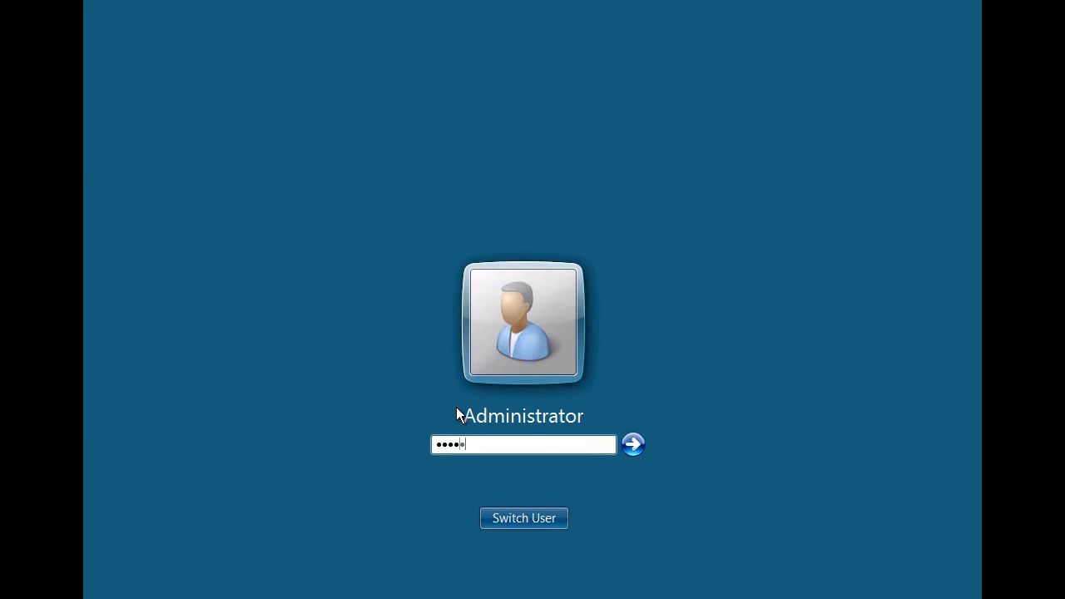
Log on to the PCI License Server as Administrator to see the GXL job manager
{"action": "left_click", "coordinate": [632, 442]}
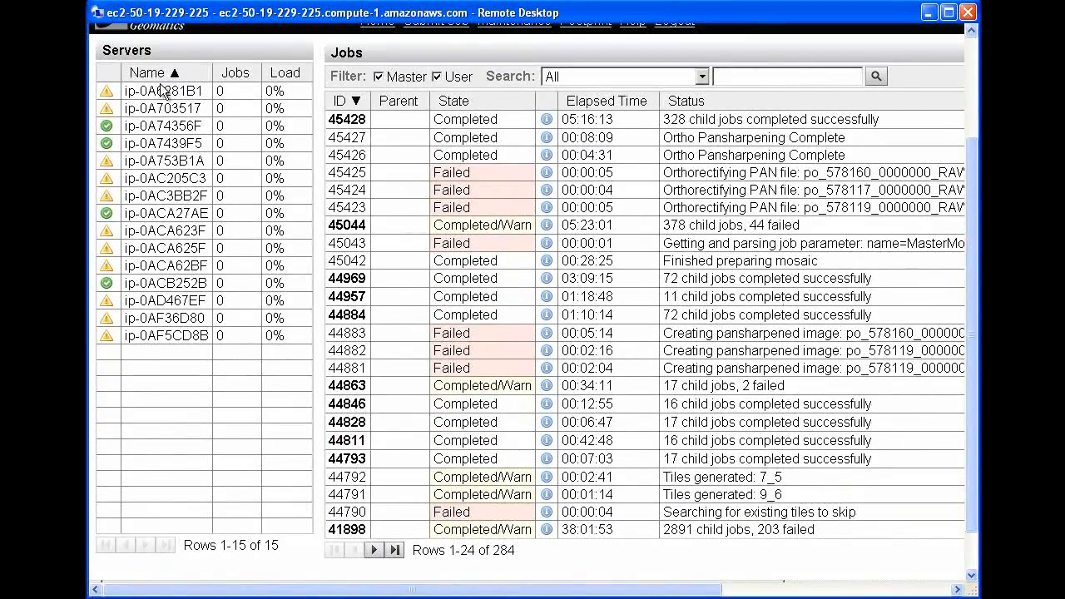
{"action": "mouse_move", "coordinate": [163, 320]}
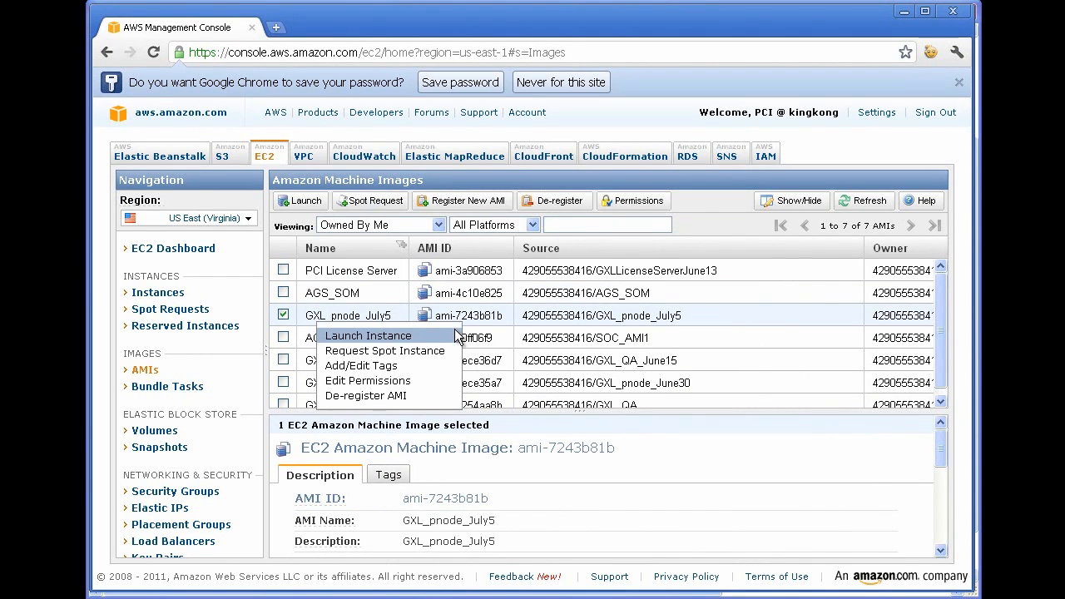
Start a launch from the GXL_pnode_July5 AMI and choose the Extra Large instance type
{"action": "left_click", "coordinate": [368, 336]}
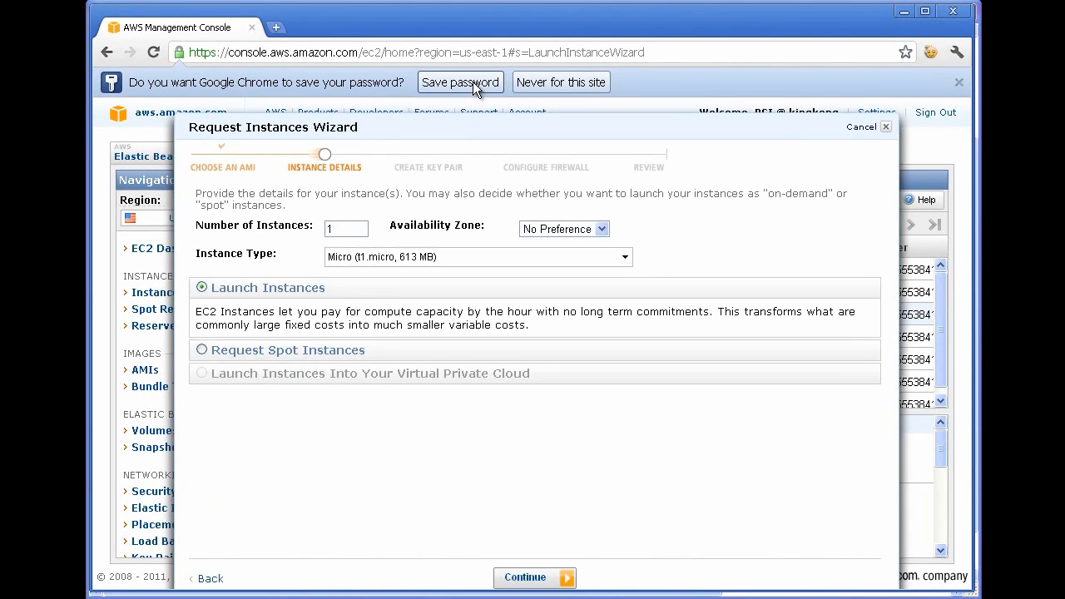
{"action": "mouse_move", "coordinate": [374, 243]}
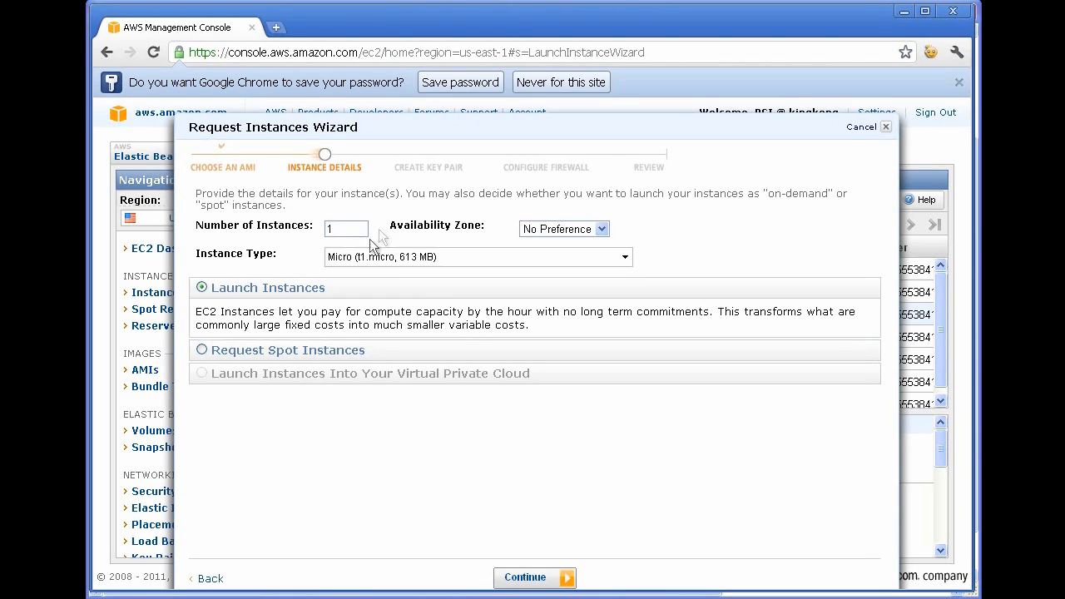
{"action": "left_click", "coordinate": [476, 256]}
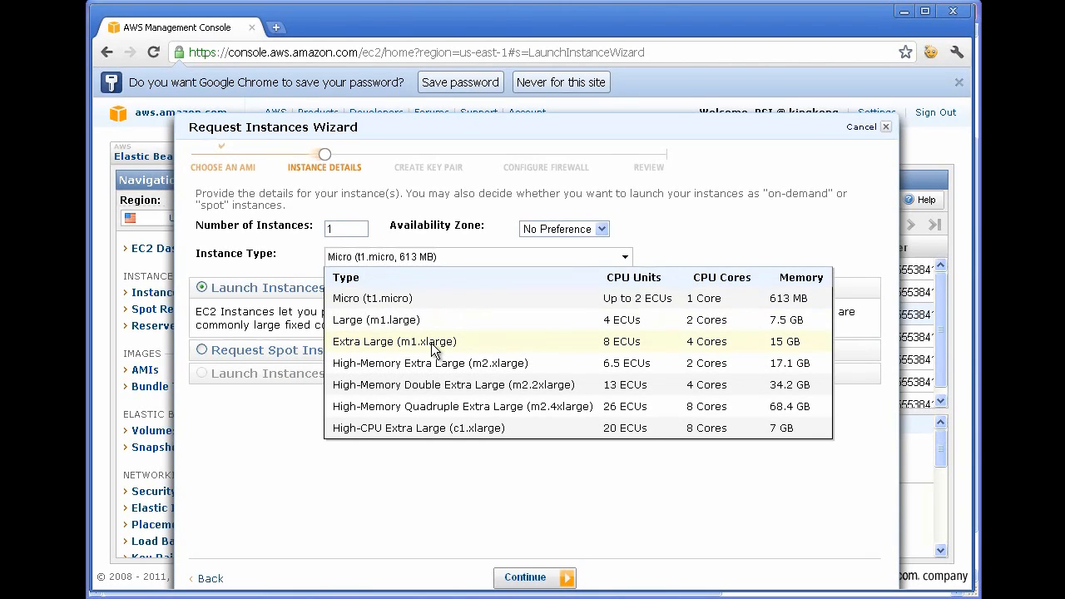
{"action": "left_click", "coordinate": [535, 577]}
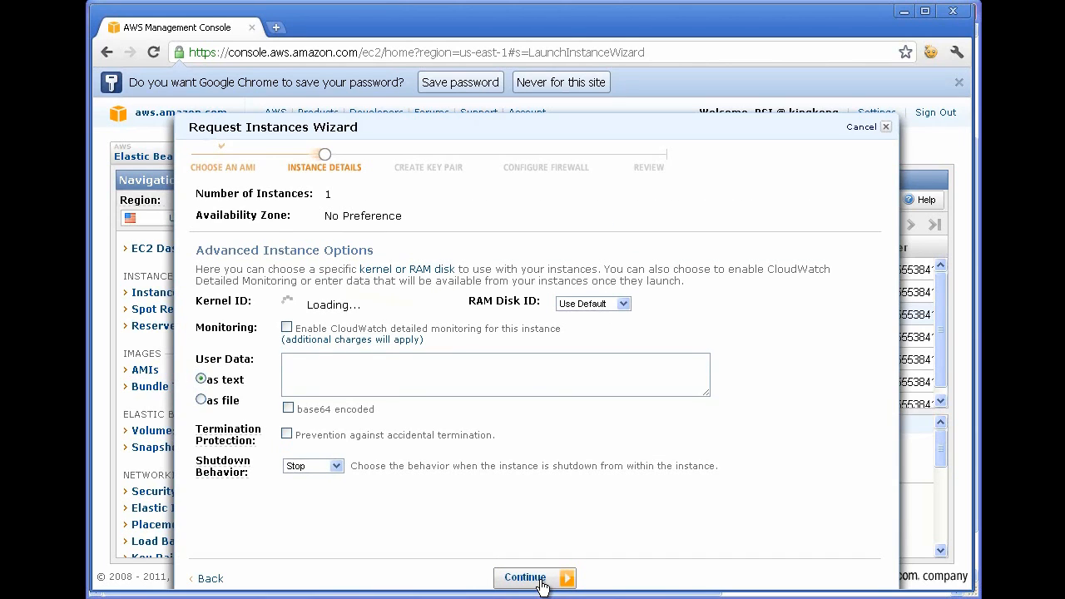
Keep default advanced options, use the PCI_Test key pair and launch the instance
{"action": "left_click", "coordinate": [524, 577]}
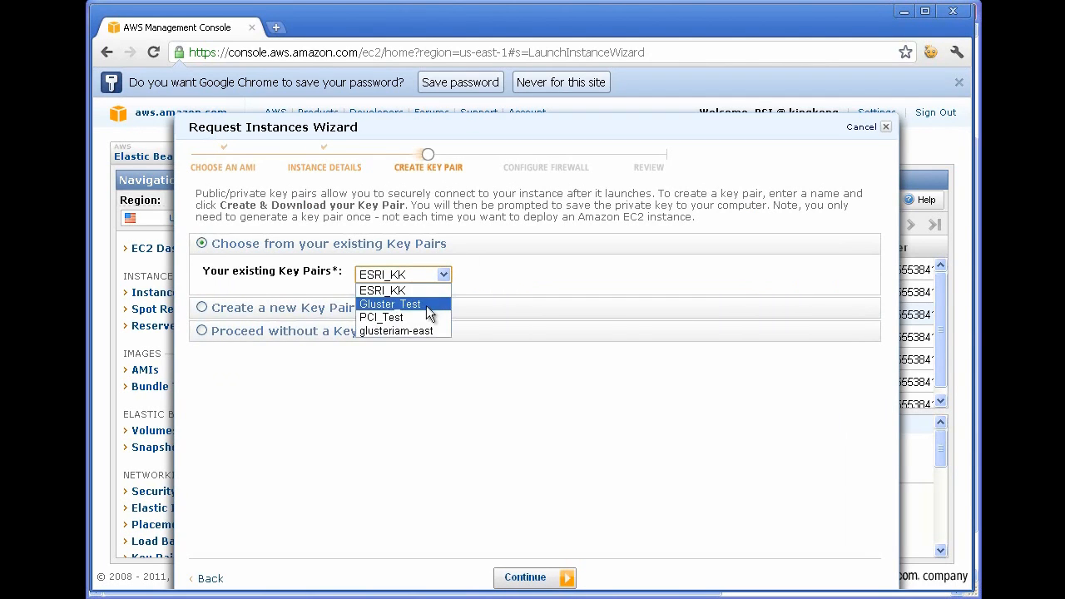
{"action": "left_click", "coordinate": [533, 578]}
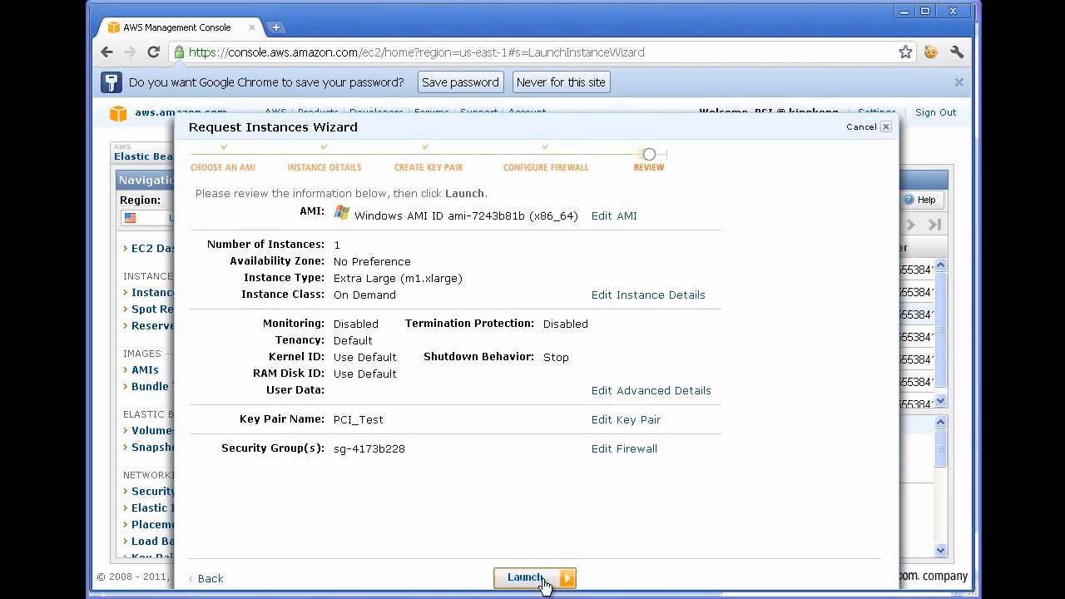
{"action": "left_click", "coordinate": [534, 577]}
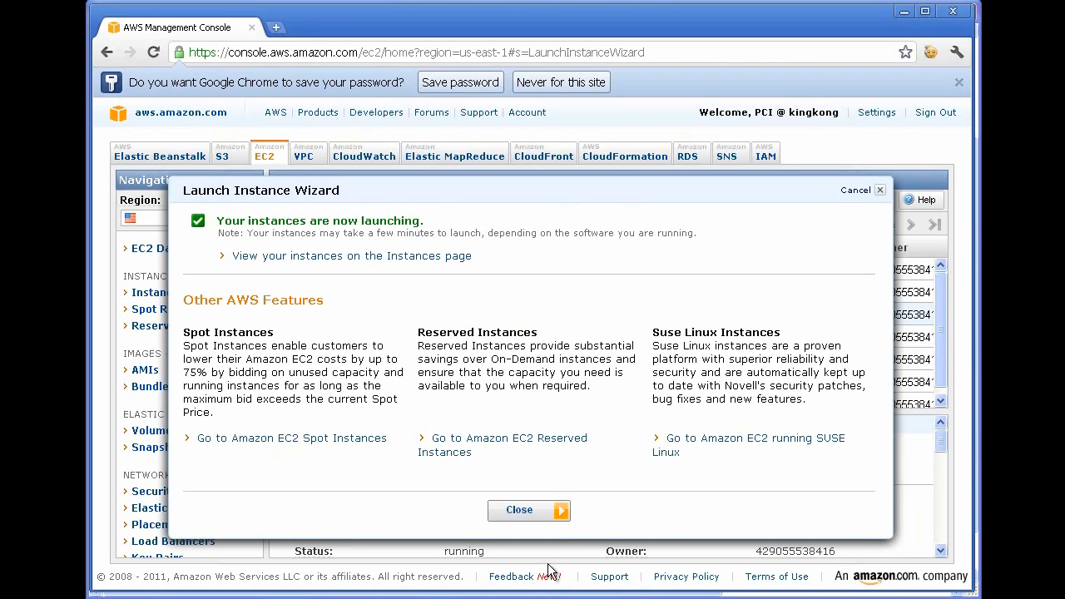
{"action": "left_click", "coordinate": [529, 509]}
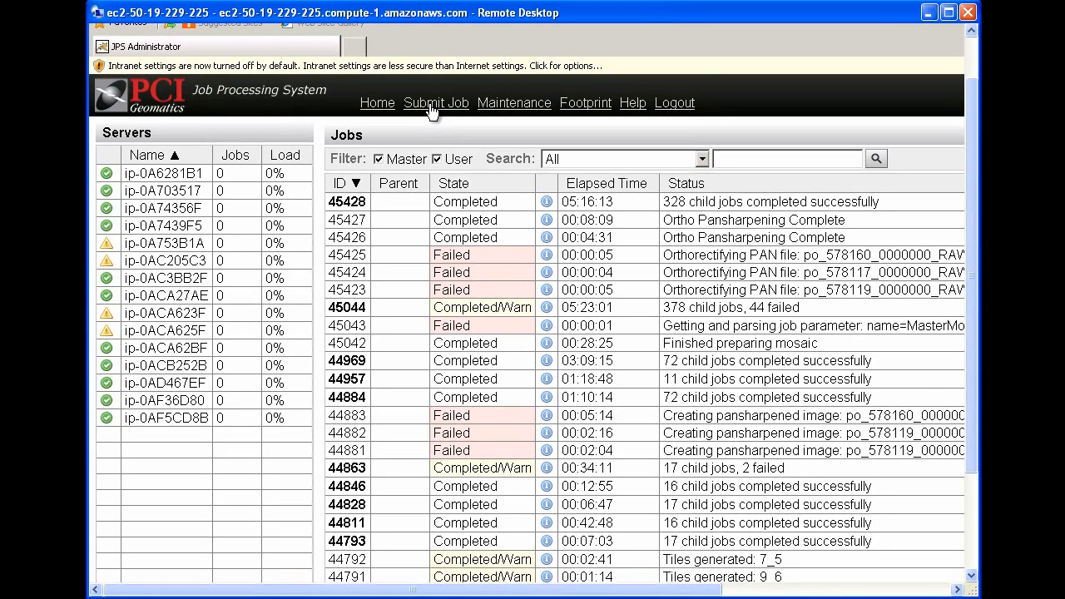
Start a new job submission via Submit Job in the GXL job system
{"action": "left_click", "coordinate": [436, 103]}
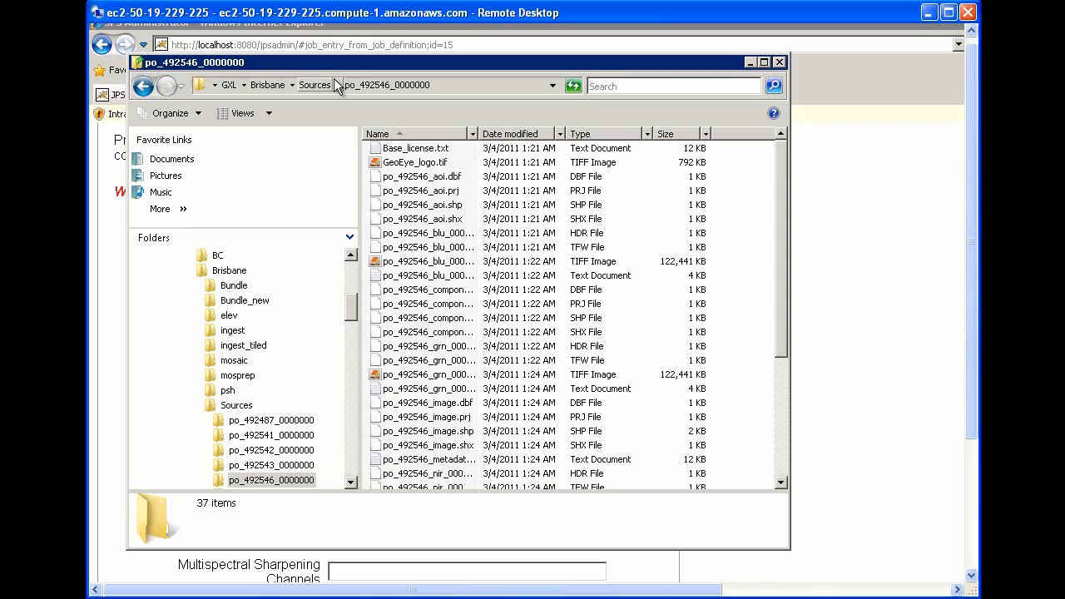
{"action": "mouse_move", "coordinate": [313, 92]}
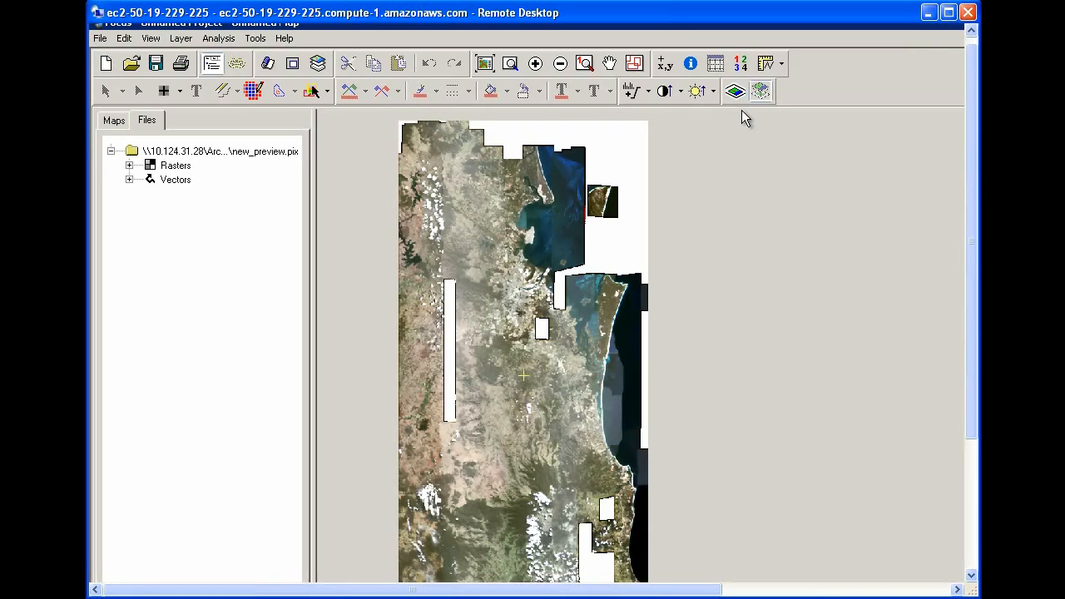
{"action": "mouse_move", "coordinate": [702, 123]}
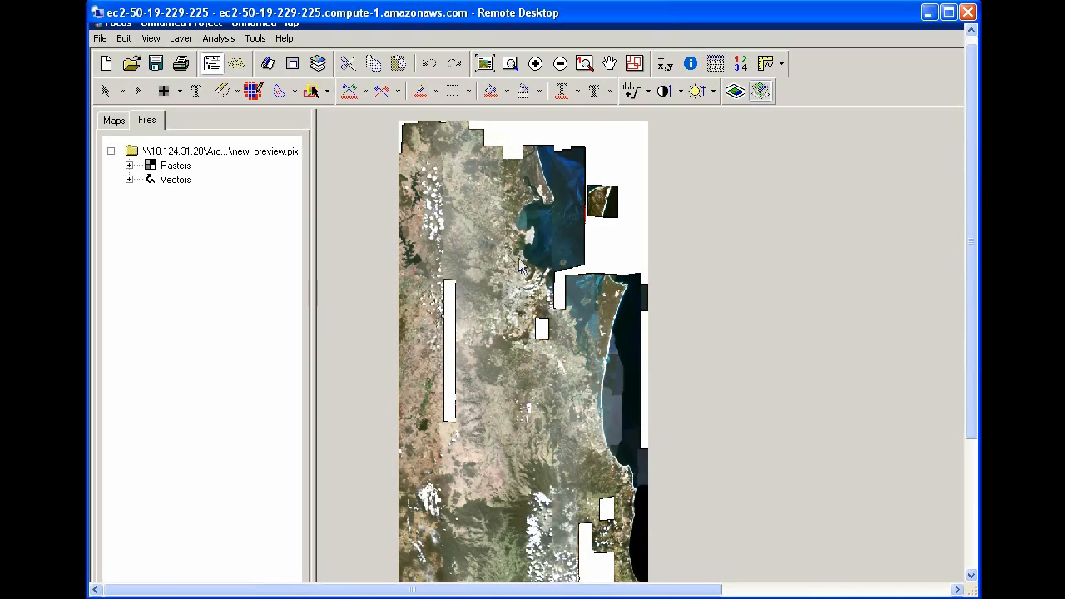
{"action": "mouse_move", "coordinate": [474, 236]}
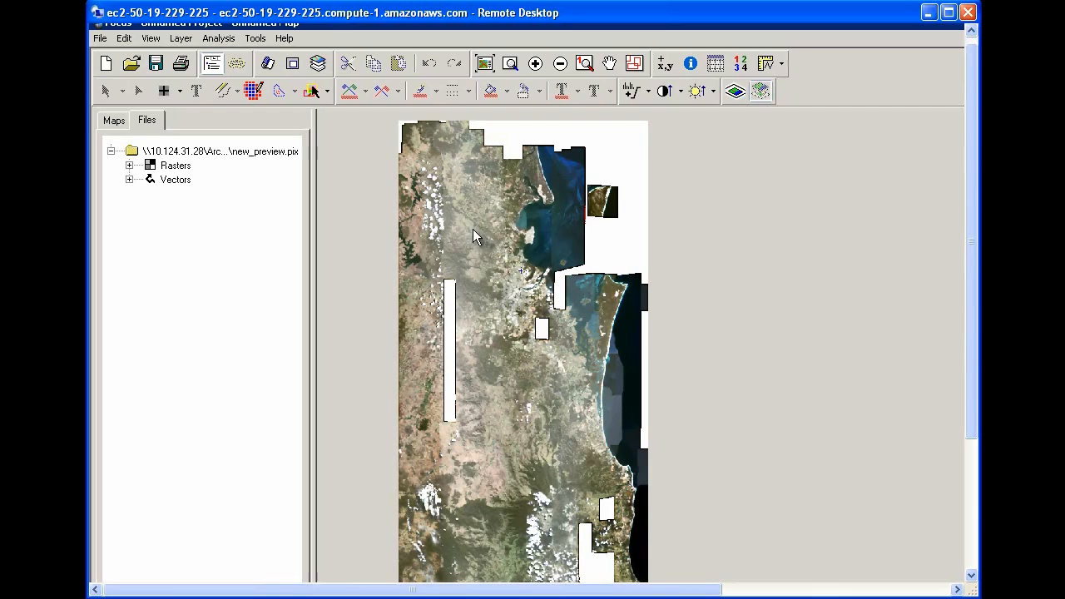
Zoom into the new_preview.pix mosaic and show the map's layer list with the cutline vectors
{"action": "left_click", "coordinate": [130, 180]}
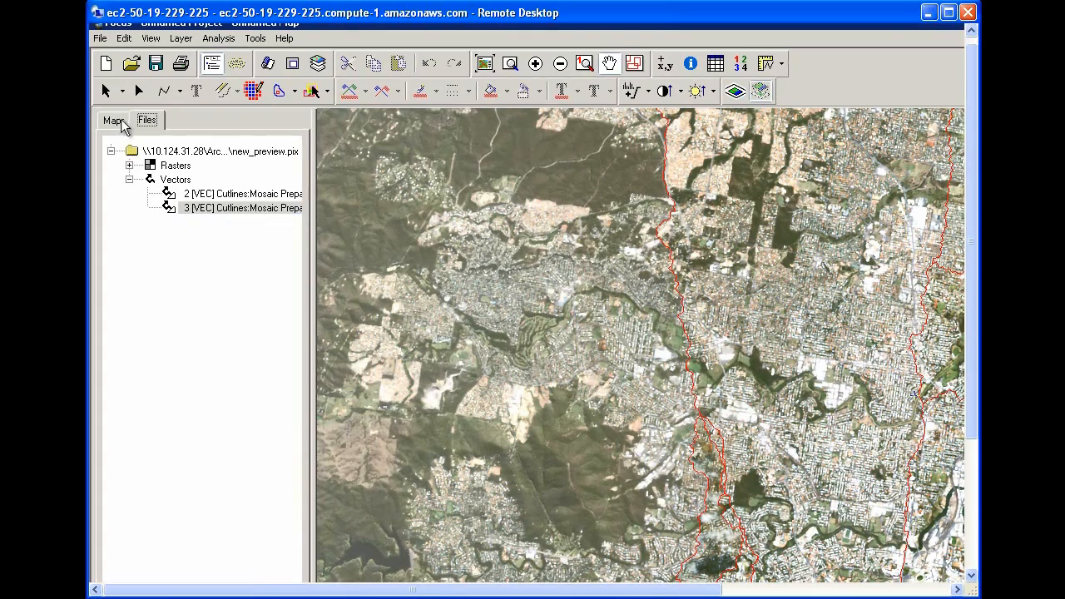
{"action": "left_click", "coordinate": [113, 120]}
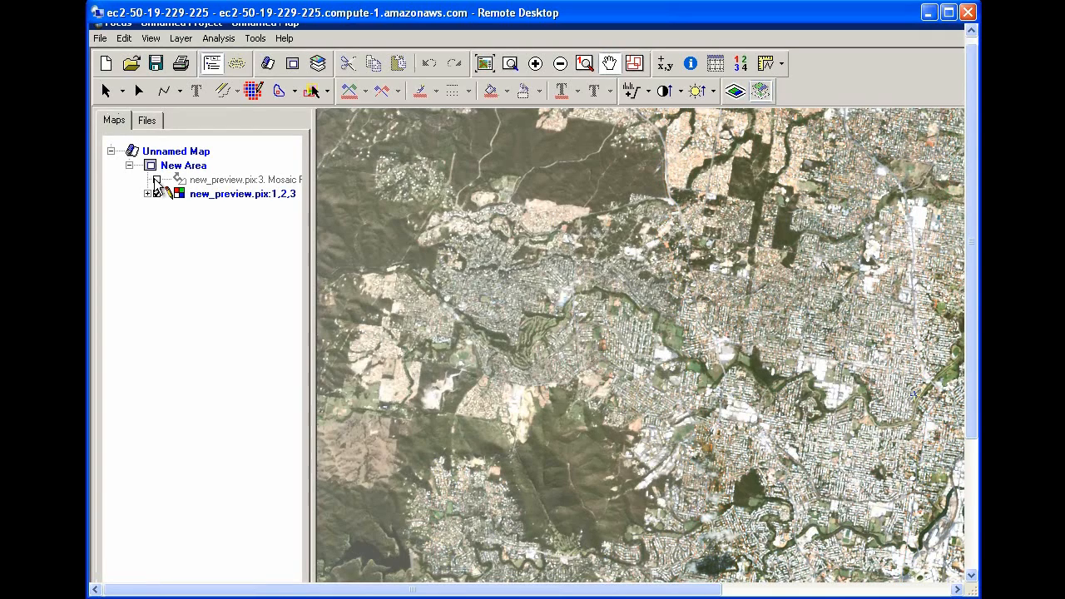